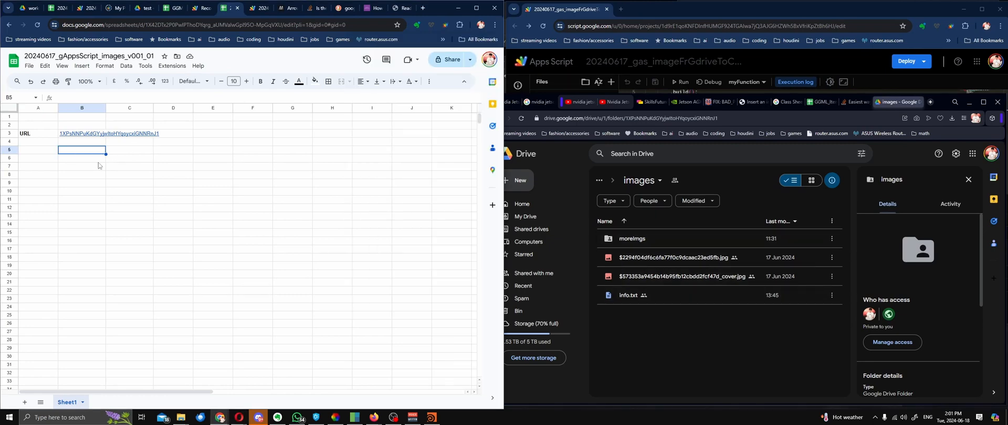
mouse_move(91, 162)
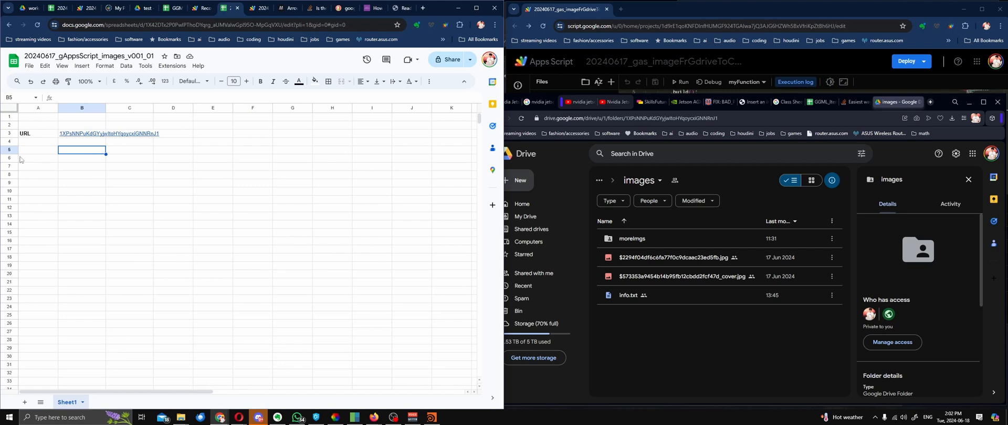
mouse_move(62, 175)
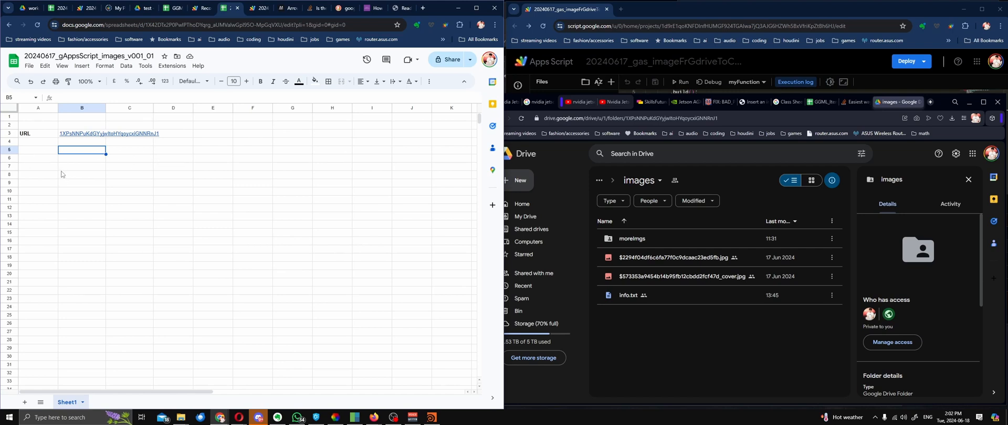
mouse_move(82, 164)
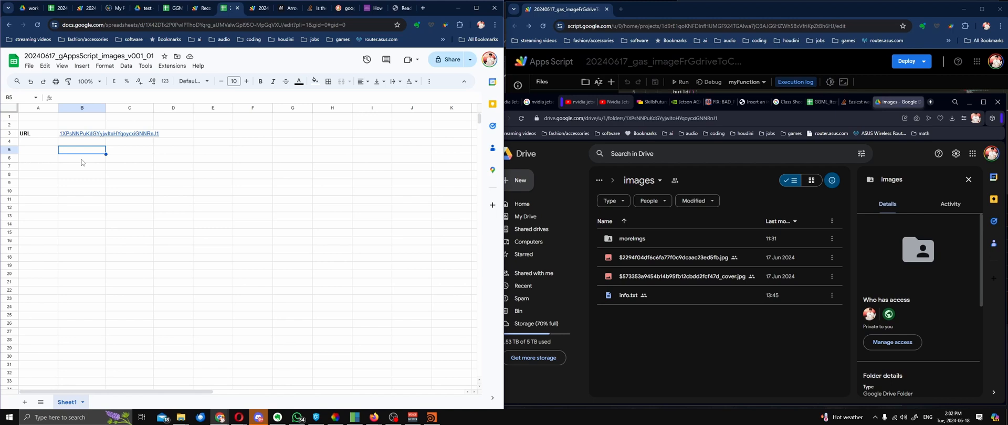
mouse_move(645, 337)
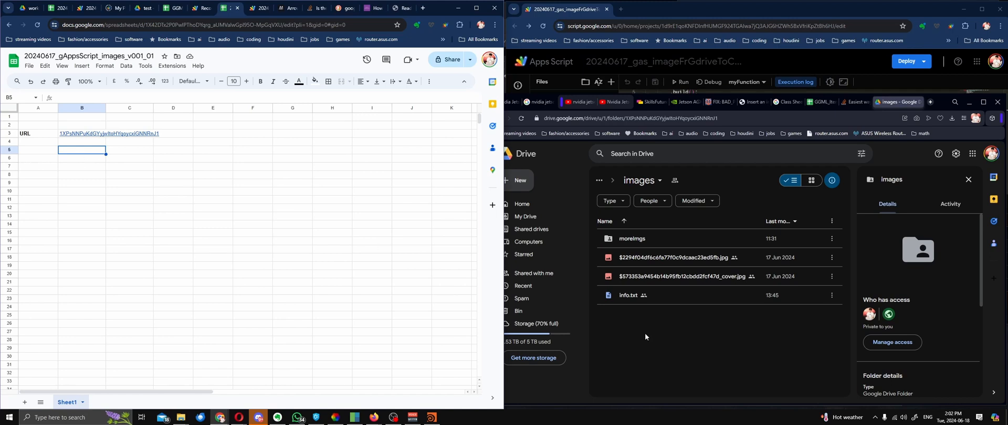
mouse_move(711, 343)
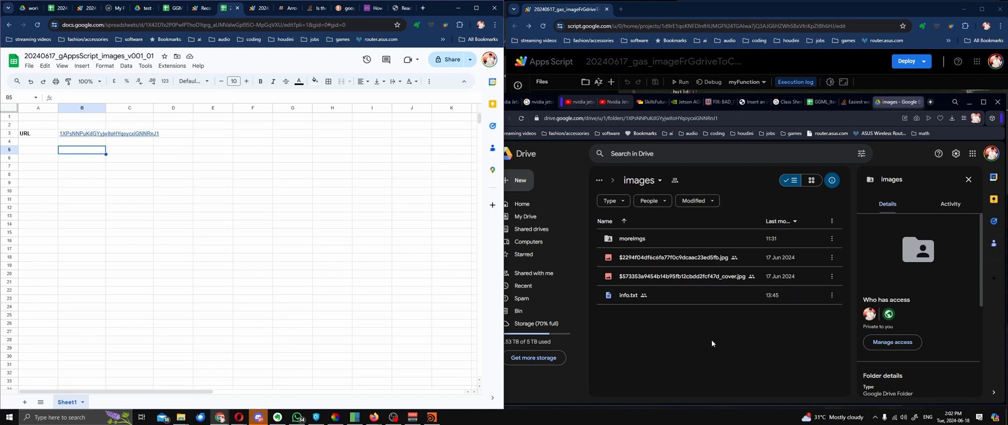
mouse_move(718, 343)
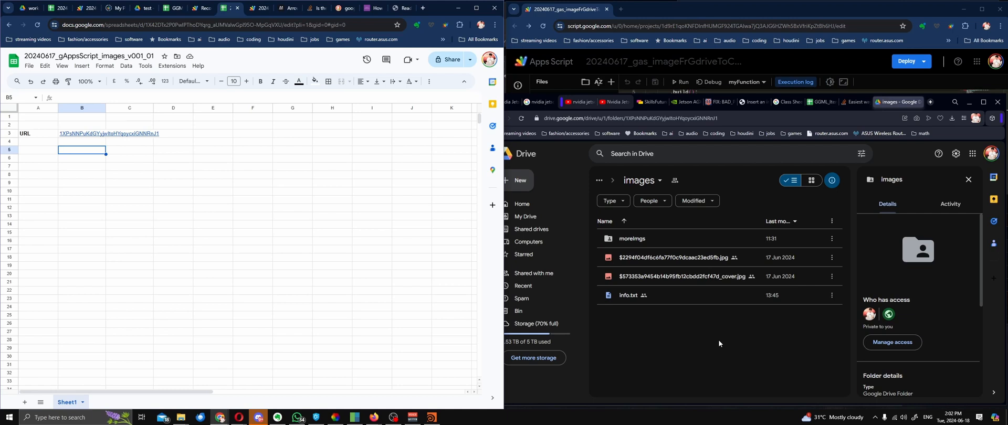
mouse_move(91, 164)
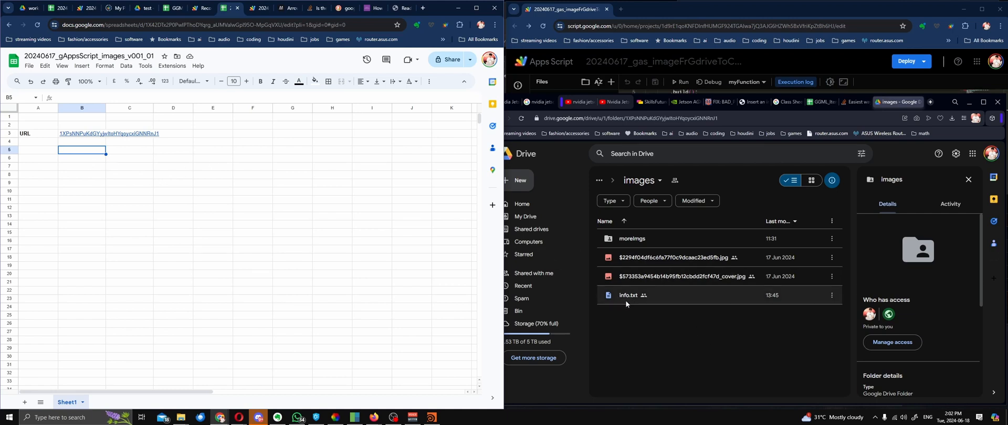
mouse_move(729, 282)
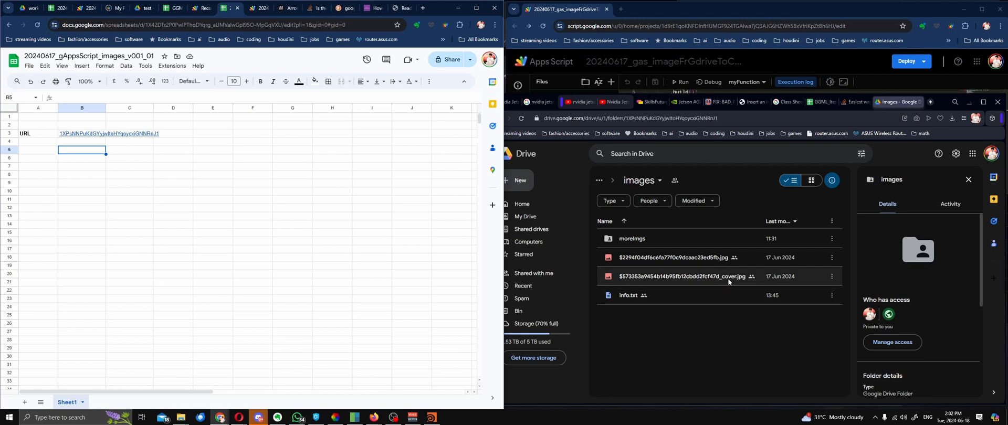
mouse_move(732, 285)
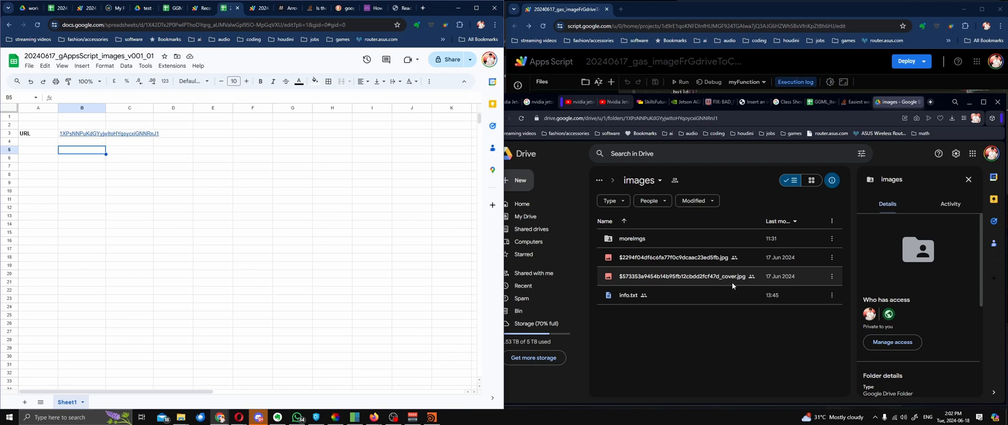
mouse_move(735, 287)
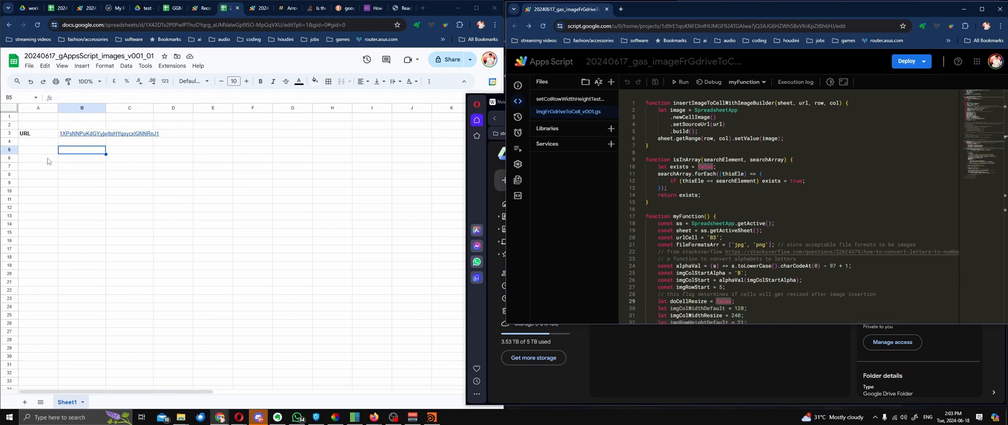
mouse_move(679, 83)
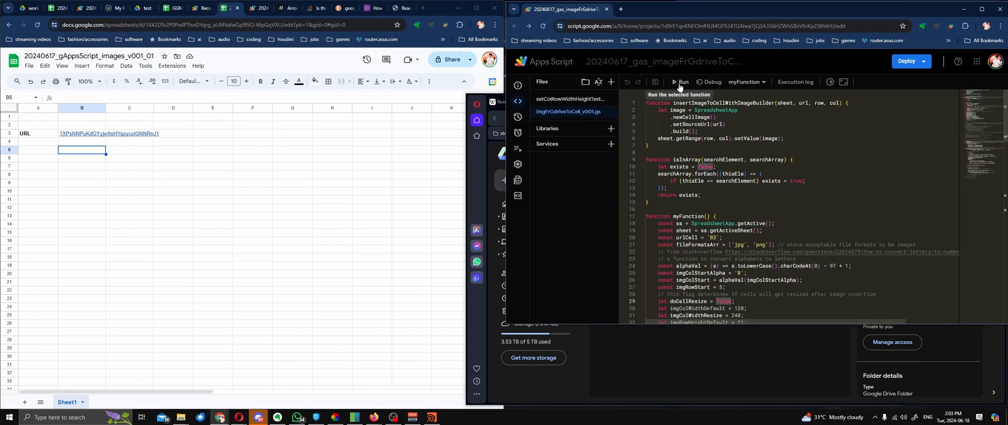
Run myFunction to insert a product image into cell B5 and show the log.
left_click(679, 82)
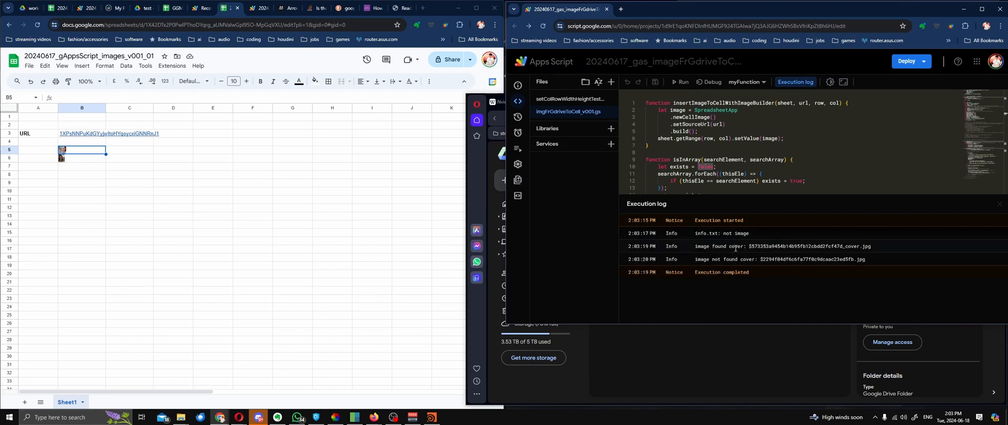
Open the local images folder and preview the product JPG files.
double_click(850, 247)
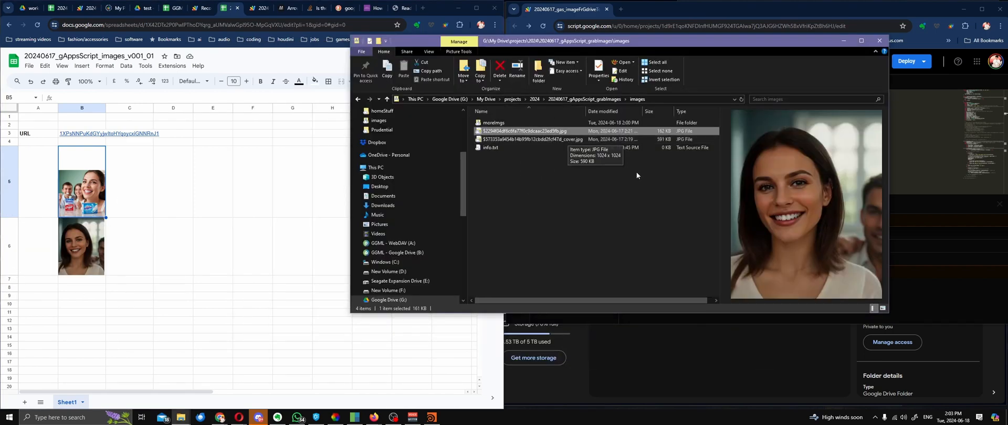
left_click(533, 139)
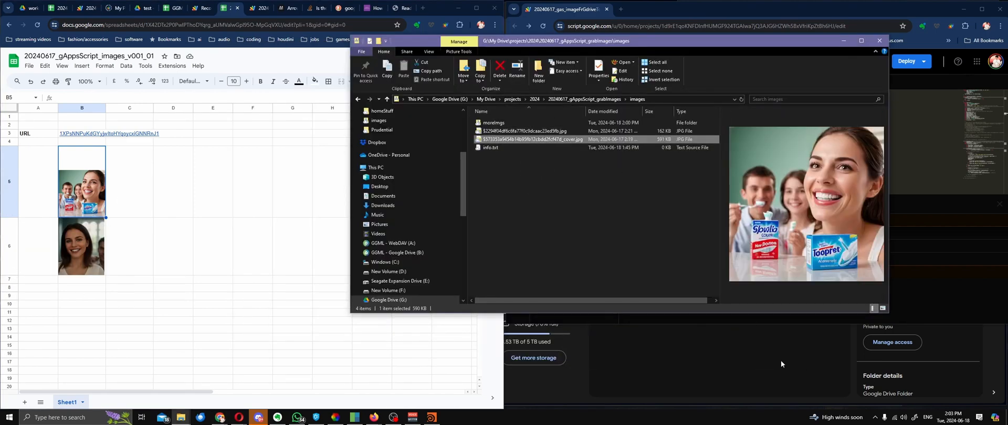
left_click(524, 131)
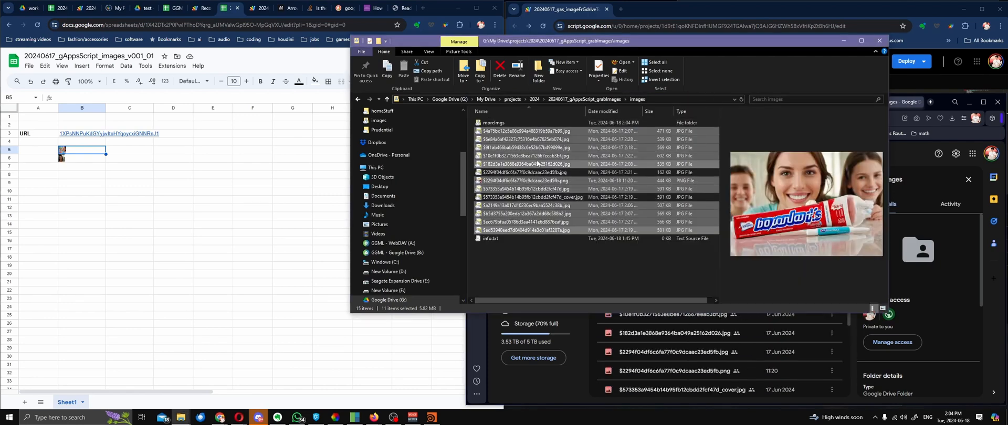
Select the newly added product images in the images folder.
left_click(527, 222)
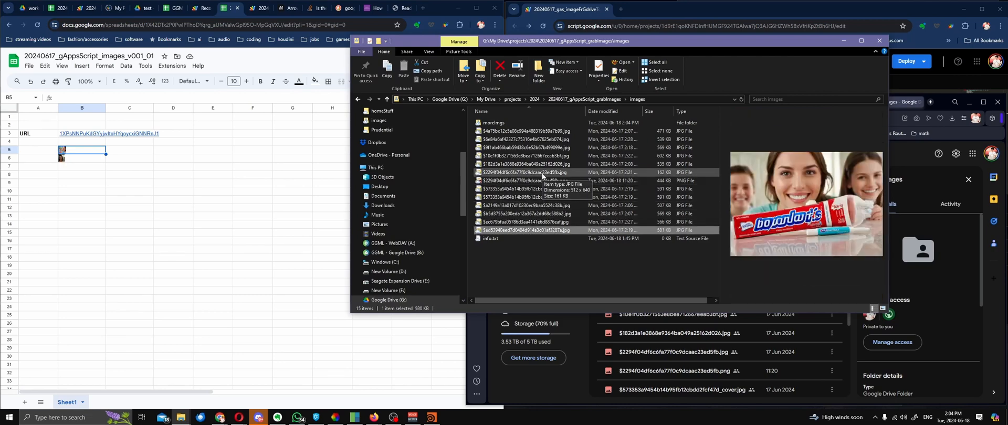
left_click(527, 163)
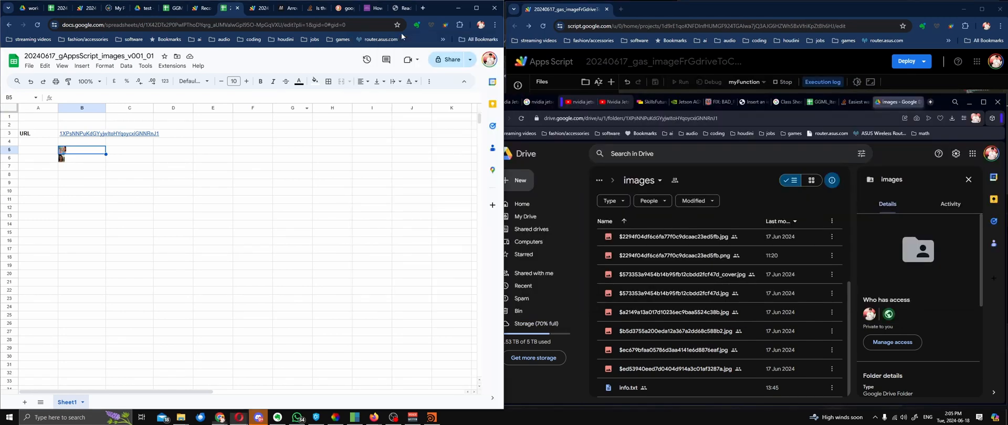
Rerun myFunction and scroll through column B as the product images fill its rows.
left_click(681, 82)
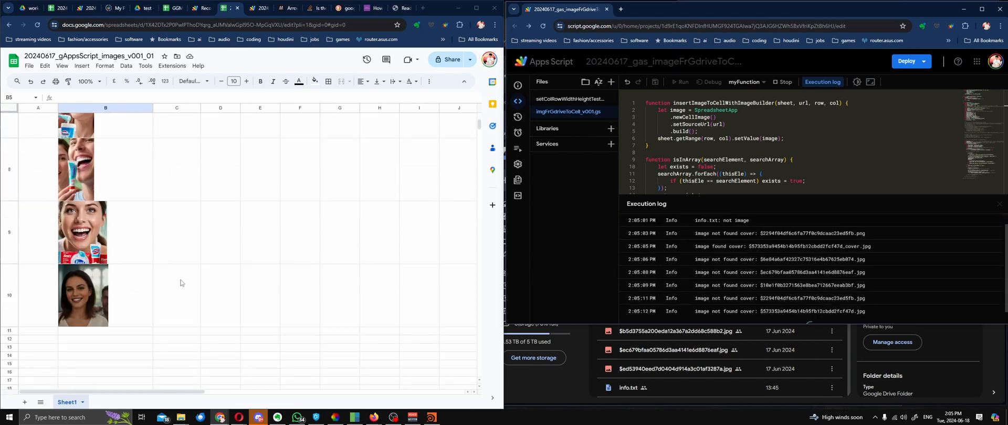
scroll("down", 3)
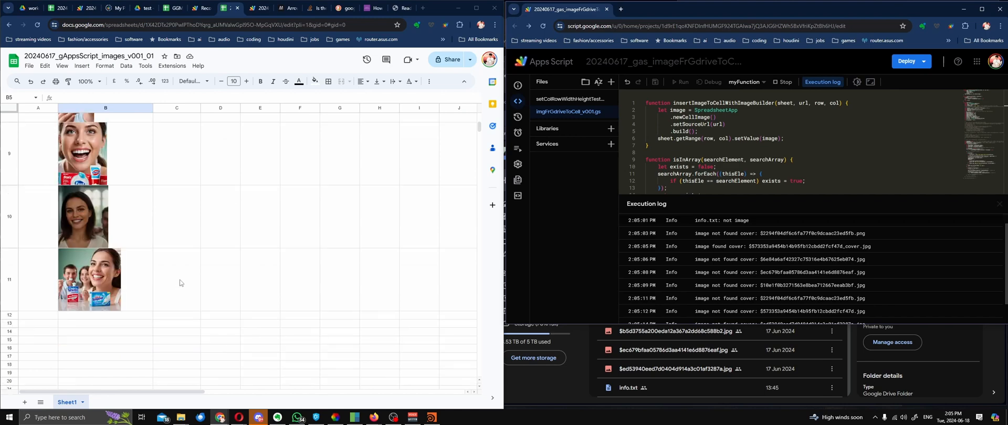
scroll("down", 3)
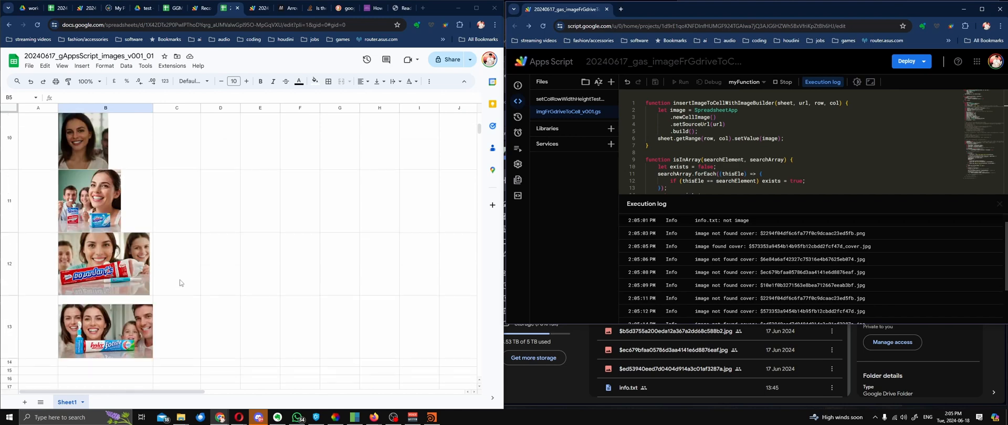
scroll("down", 3)
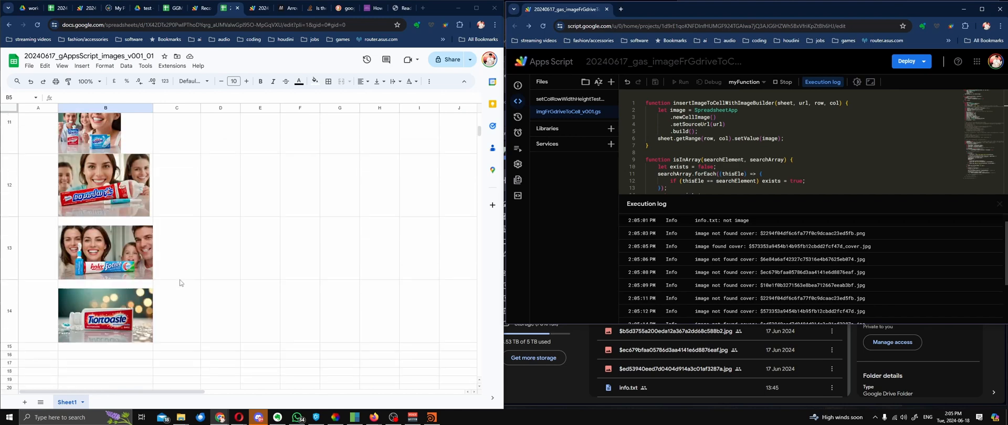
scroll("down", 3)
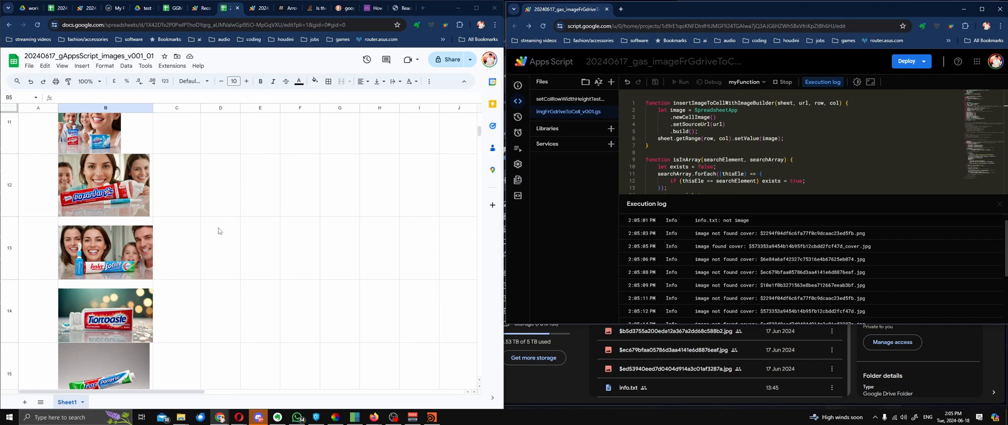
scroll("down", 3)
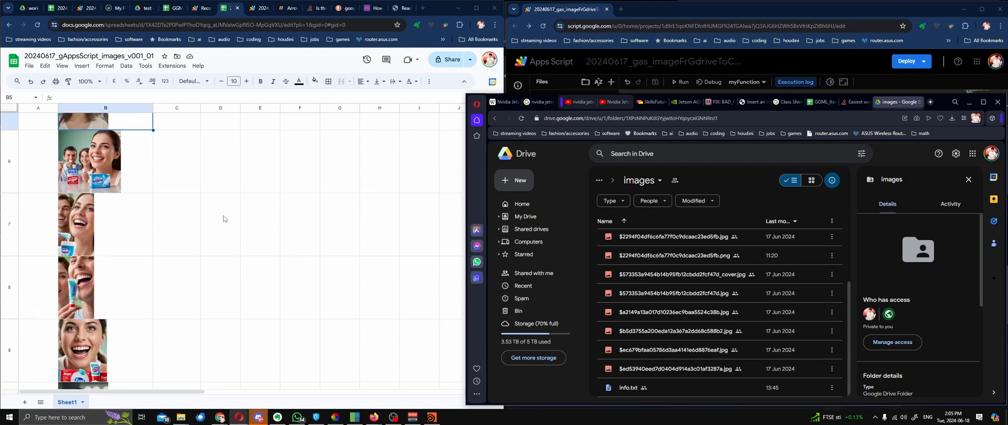
scroll("down", 3)
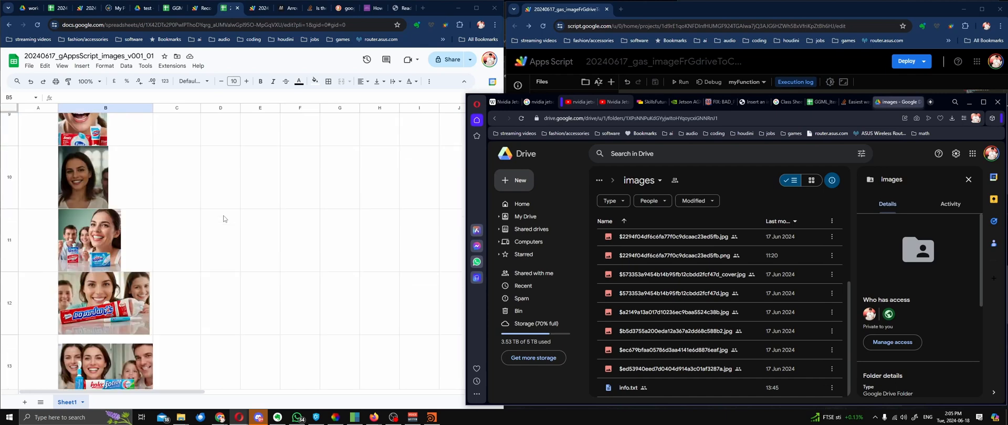
scroll("down", 3)
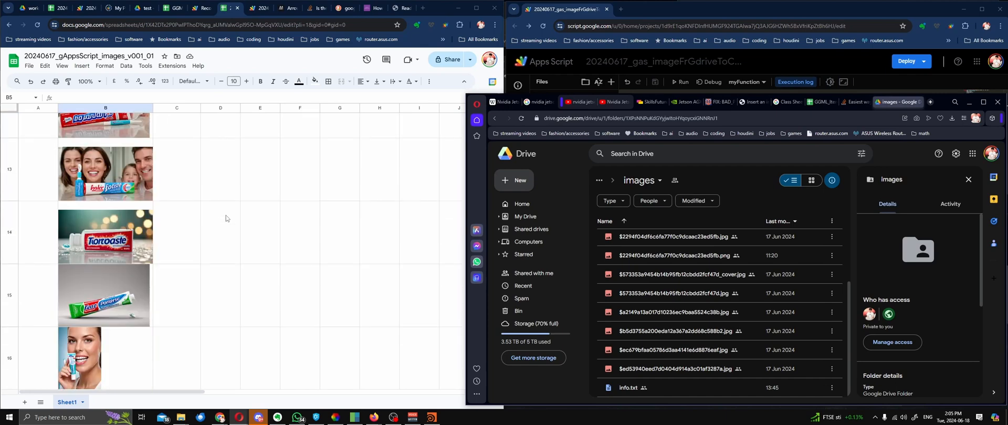